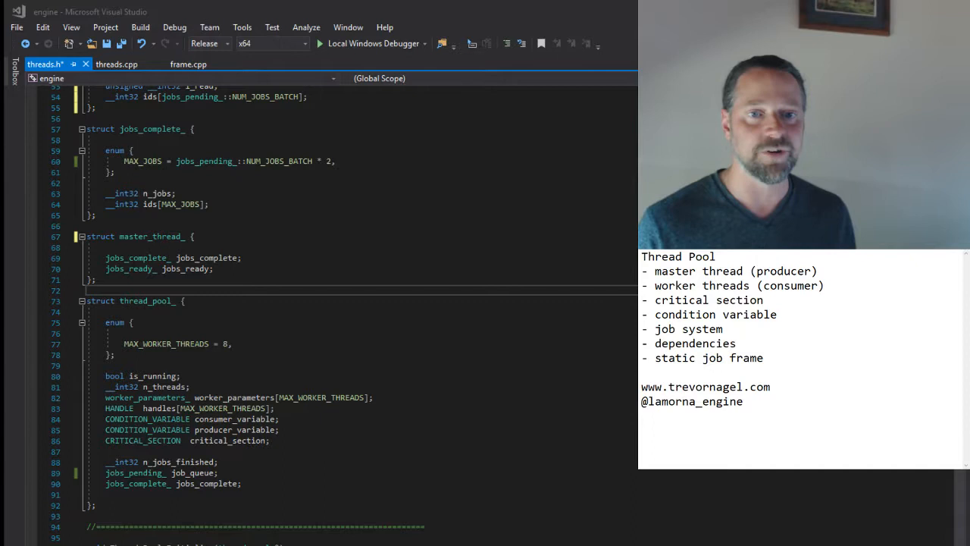
# Highlight every use of MAX_WORKER_THREADS in threads.h and read the code below it.
pyautogui.click(189, 354)
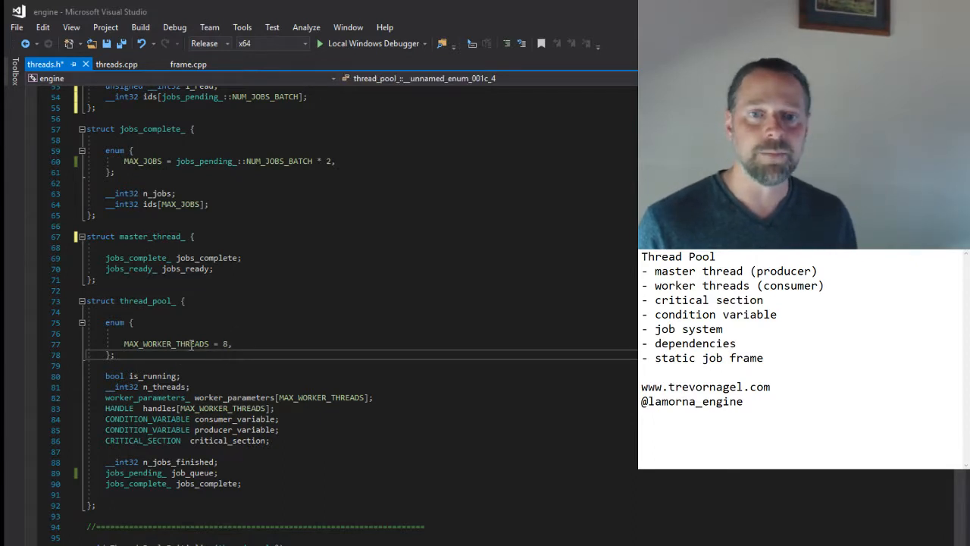
pyautogui.doubleClick(166, 343)
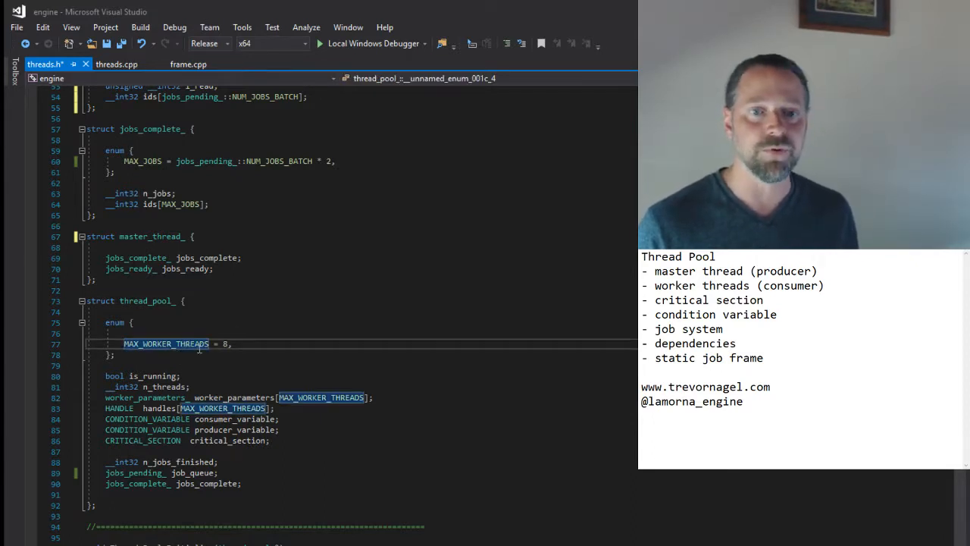
pyautogui.scroll(-3)
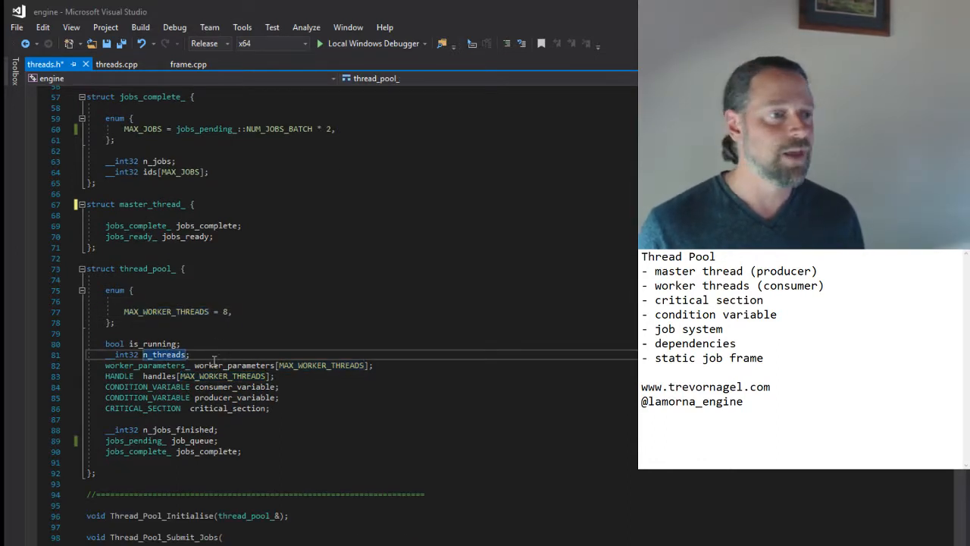
pyautogui.scroll(-3)
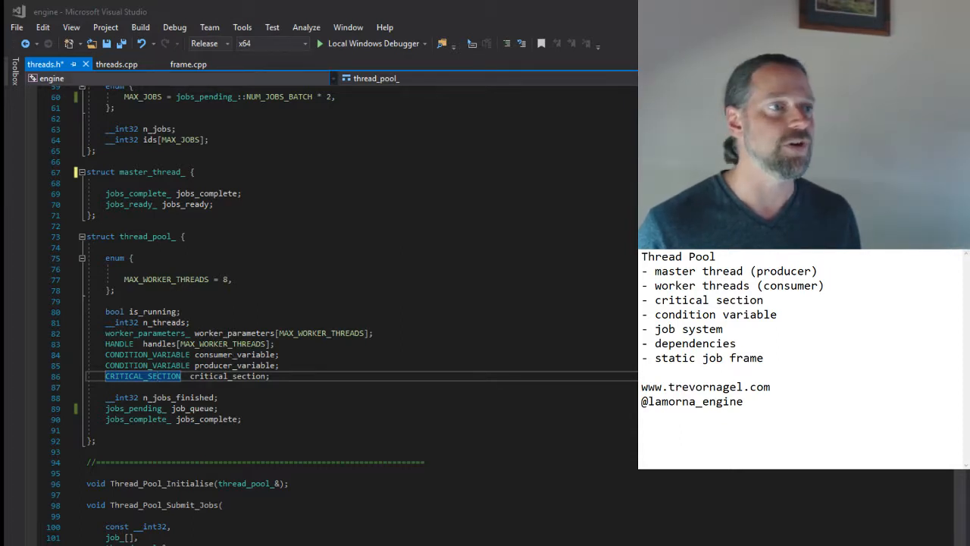
# Review Thread_Pool_Initialise in threads.cpp and continue down to the Main_Loop worker function.
pyautogui.click(117, 63)
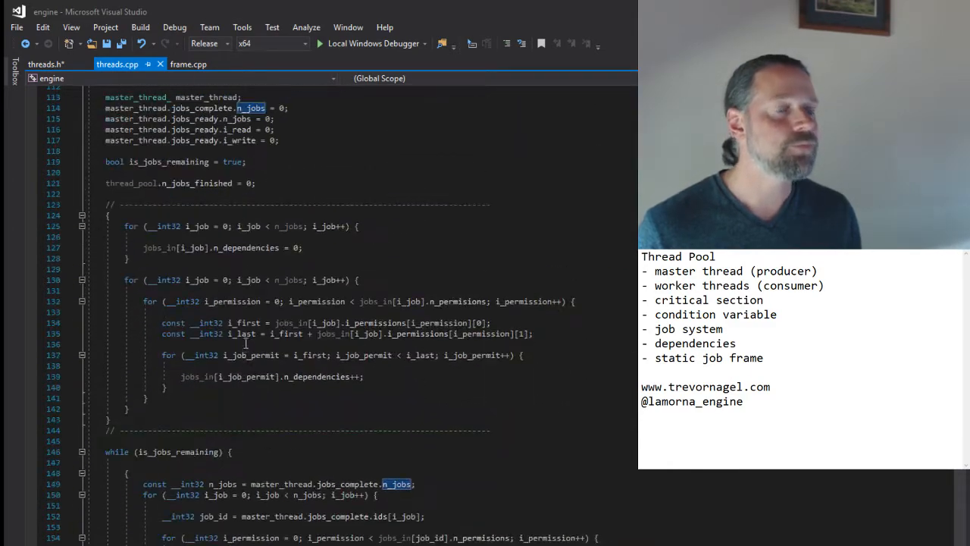
pyautogui.scroll(3)
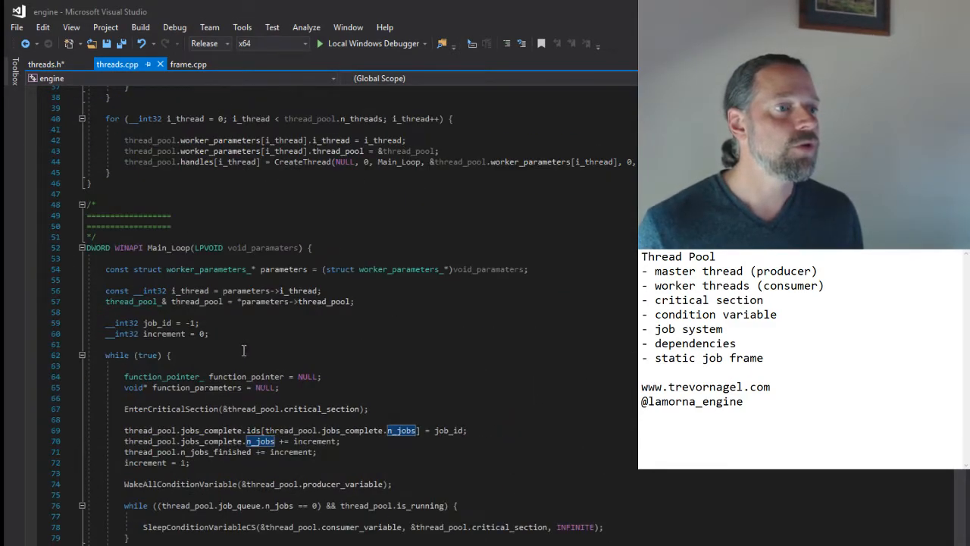
pyautogui.scroll(3)
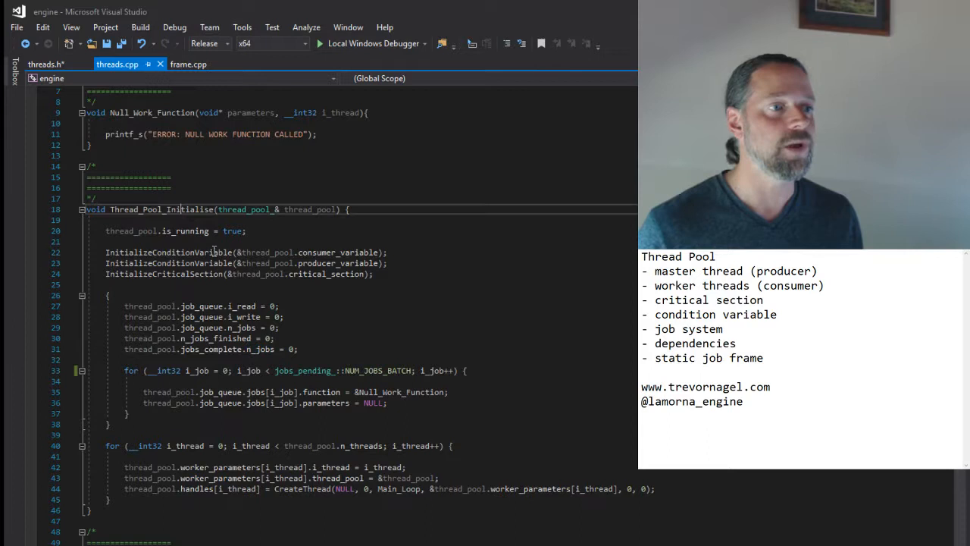
pyautogui.doubleClick(161, 209)
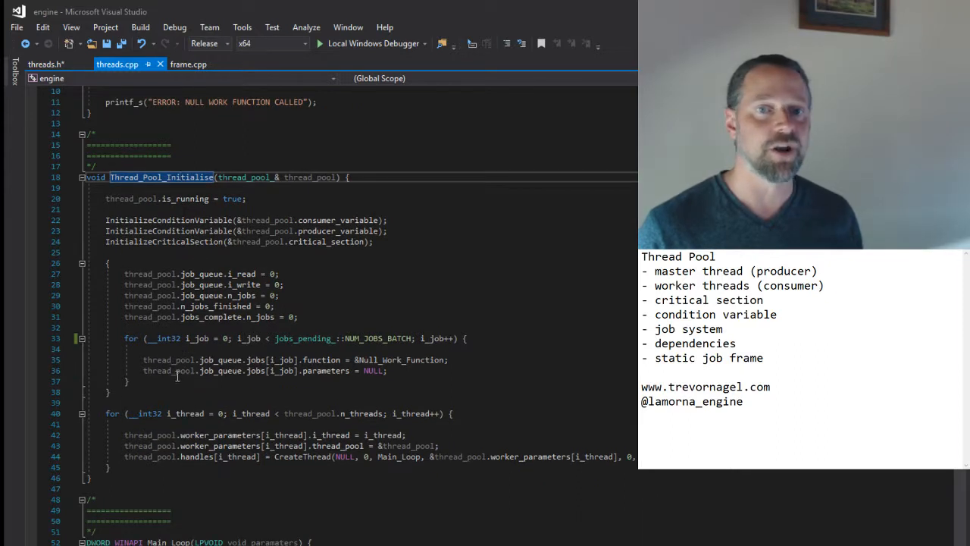
pyautogui.scroll(-3)
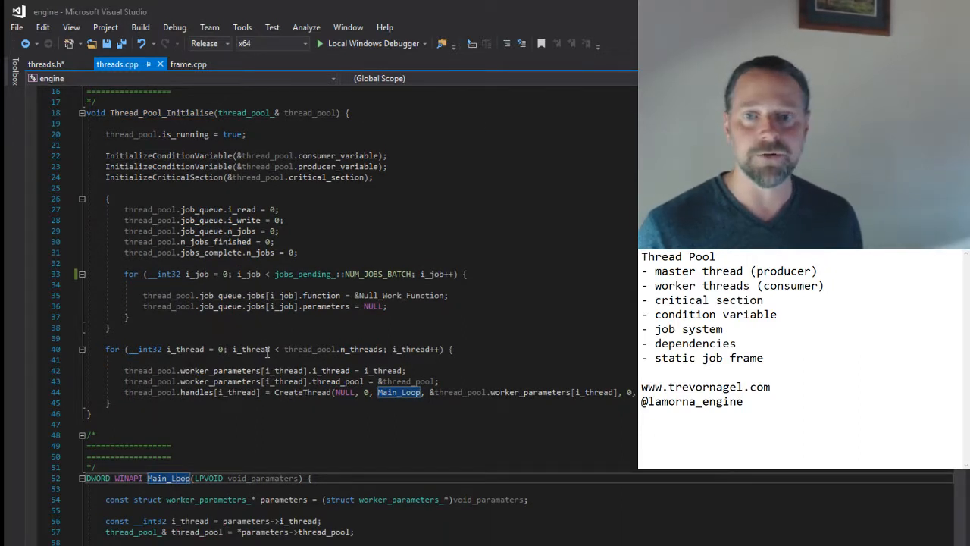
pyautogui.scroll(-3)
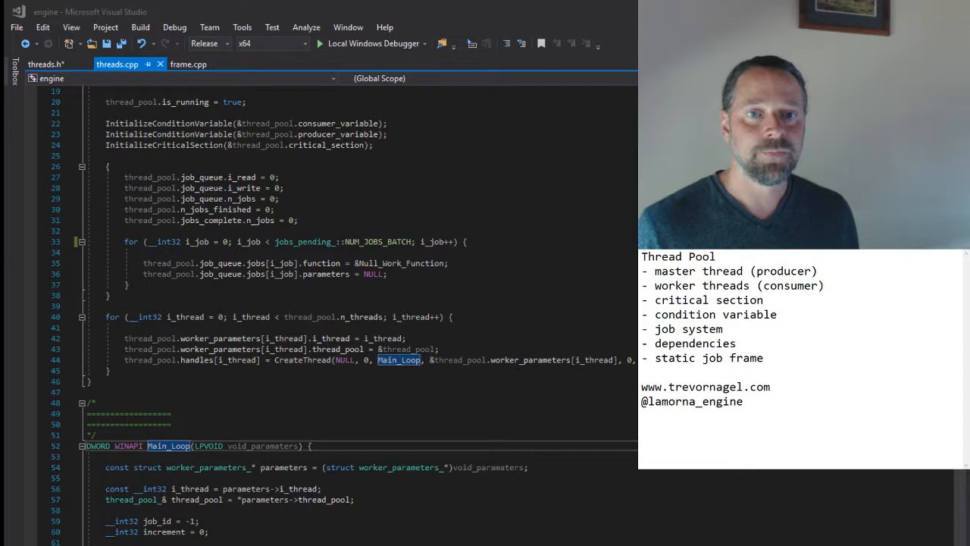
pyautogui.scroll(-3)
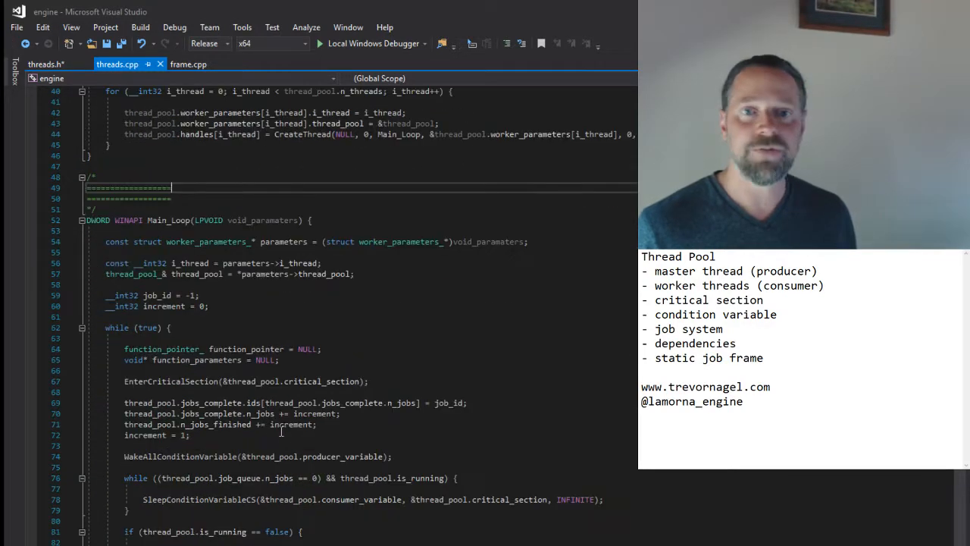
pyautogui.moveTo(140, 328)
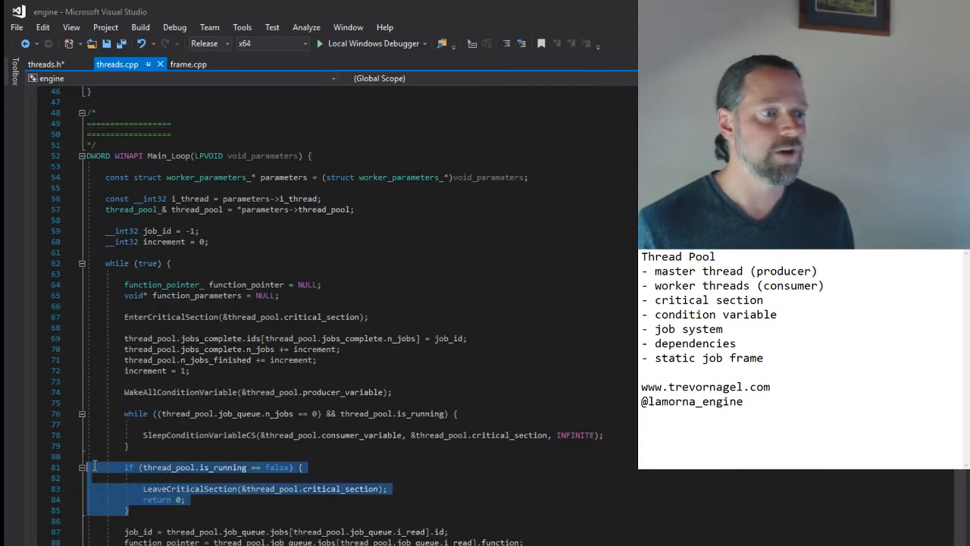
pyautogui.moveTo(210, 466)
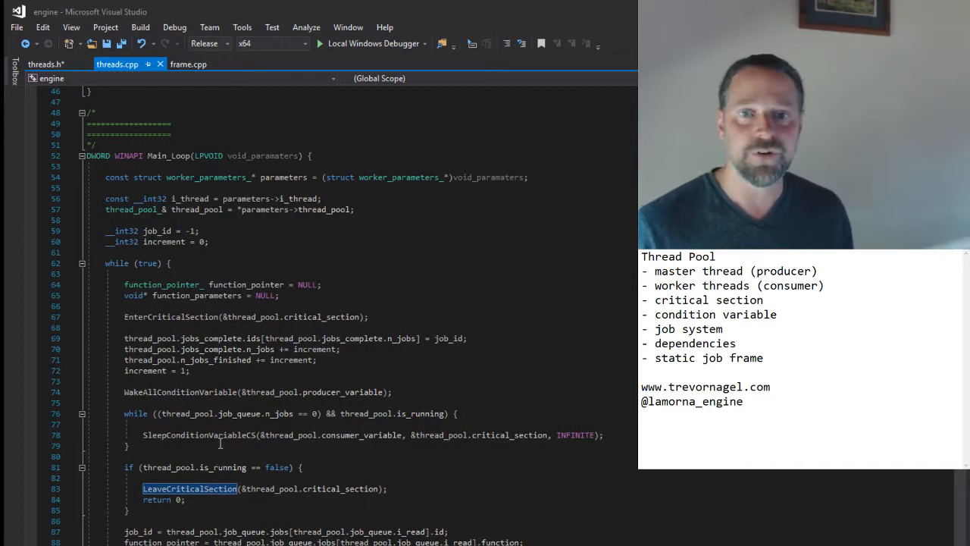
pyautogui.moveTo(136, 419)
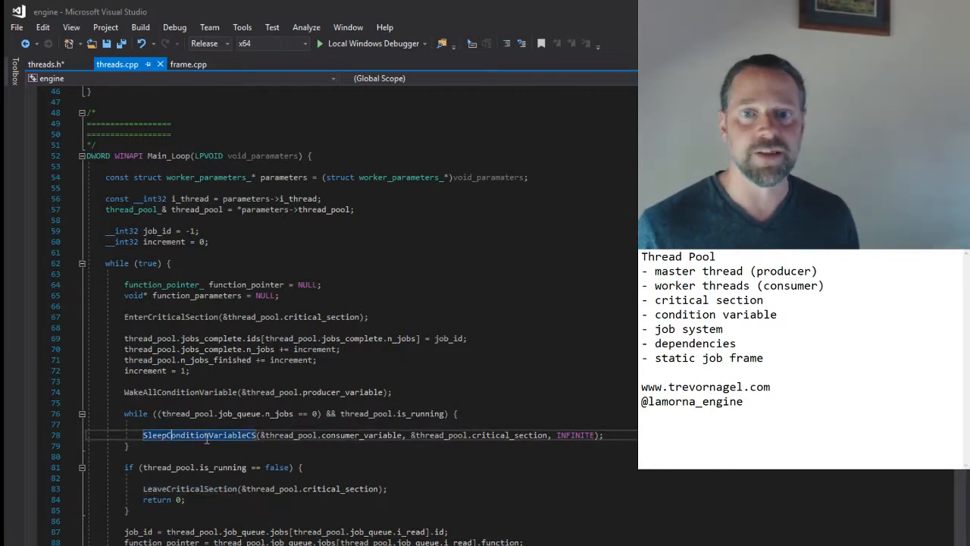
pyautogui.moveTo(223, 453)
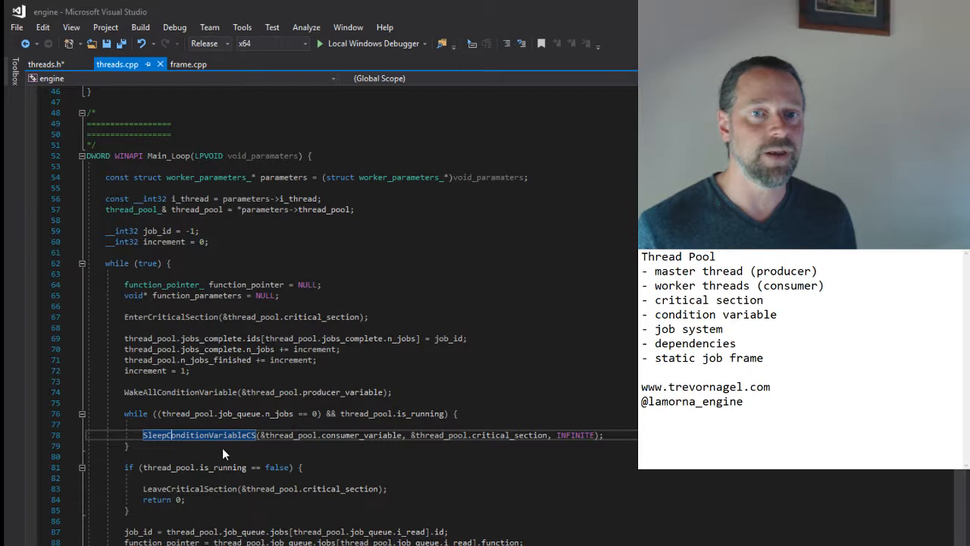
pyautogui.doubleClick(240, 413)
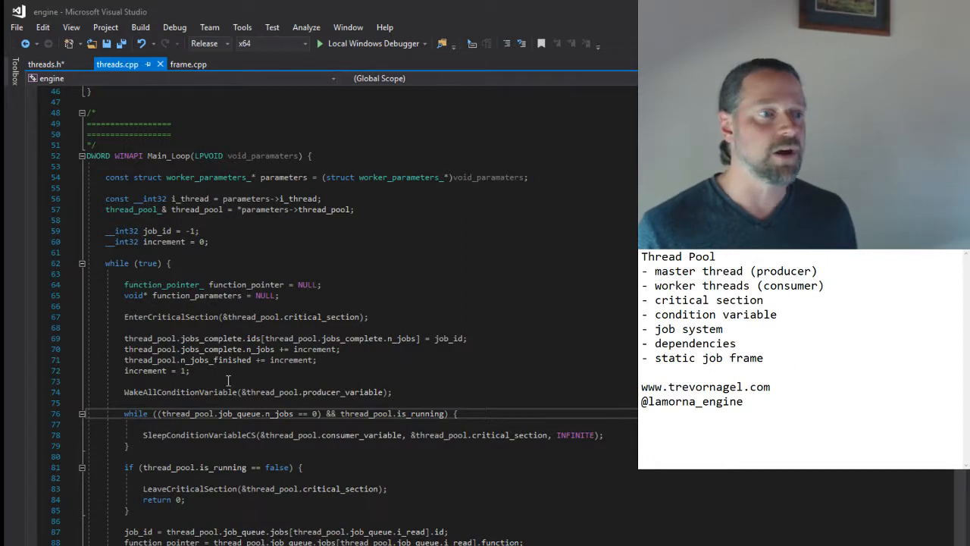
pyautogui.scroll(-3)
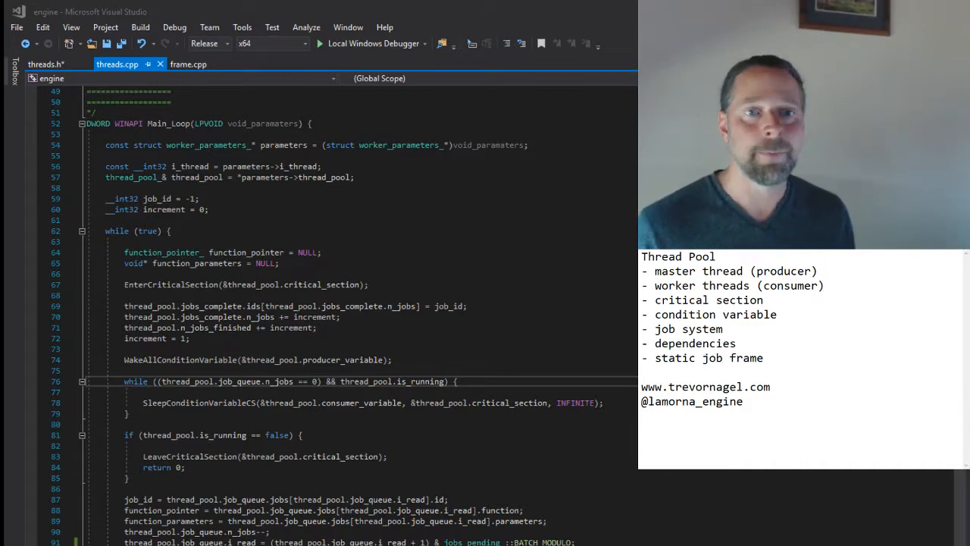
# Return to threads.h and highlight the i_permissions member of the job_ struct.
pyautogui.click(45, 63)
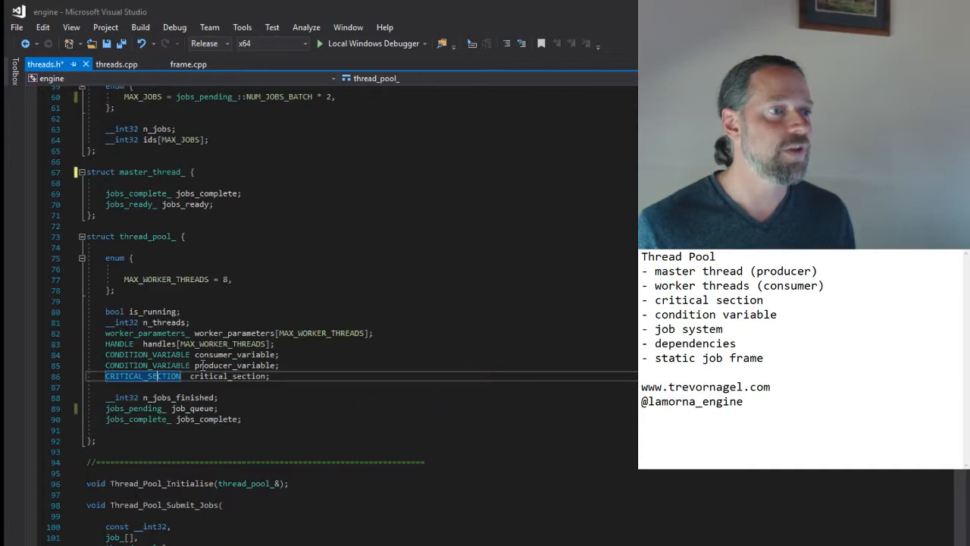
pyautogui.scroll(3)
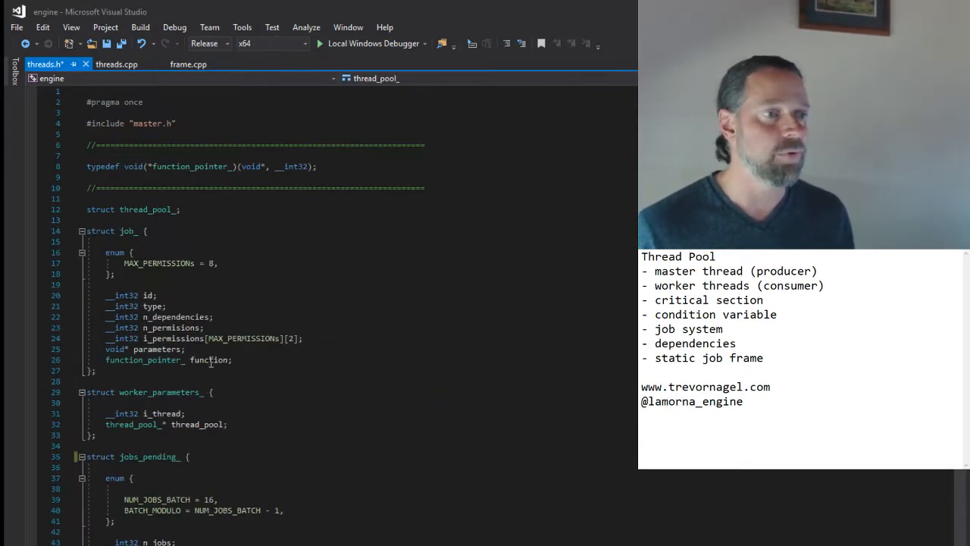
pyautogui.doubleClick(210, 359)
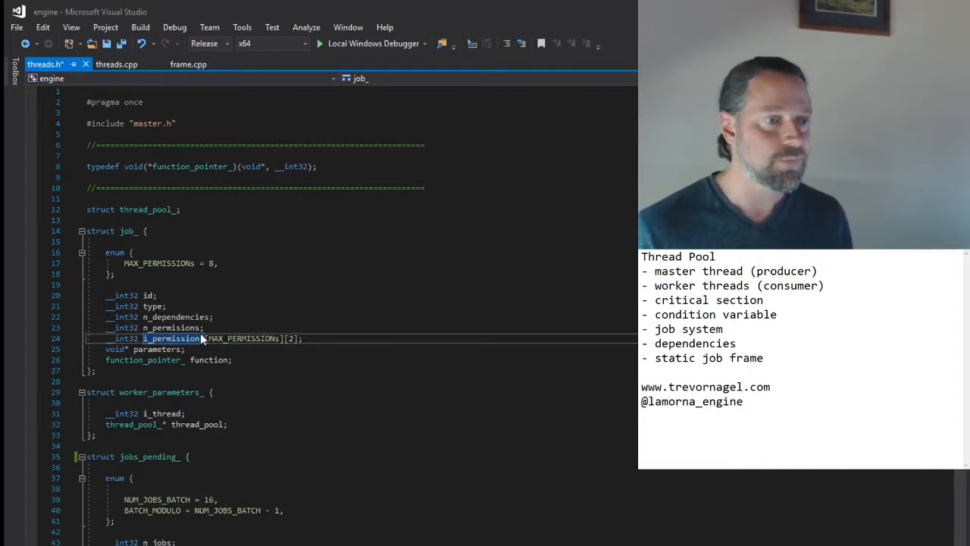
pyautogui.scroll(-3)
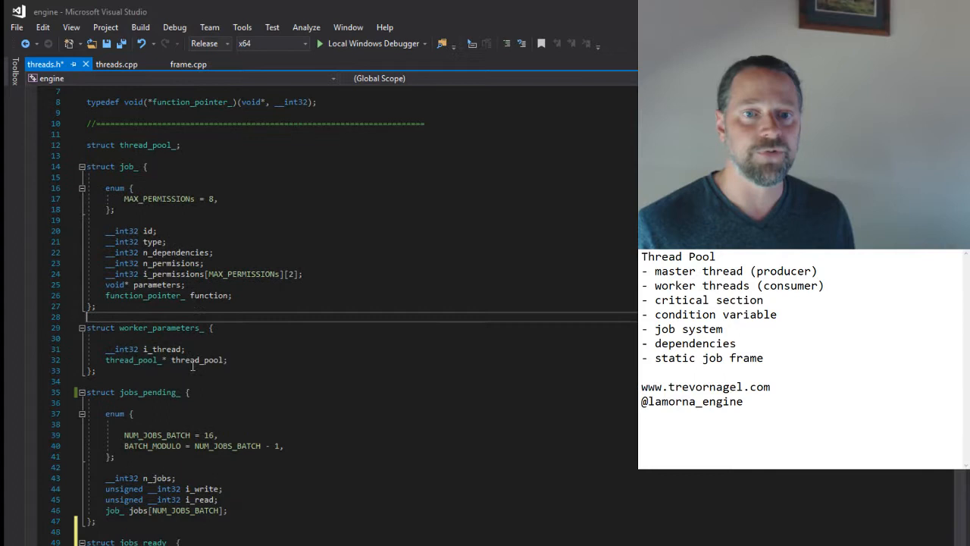
pyautogui.scroll(-3)
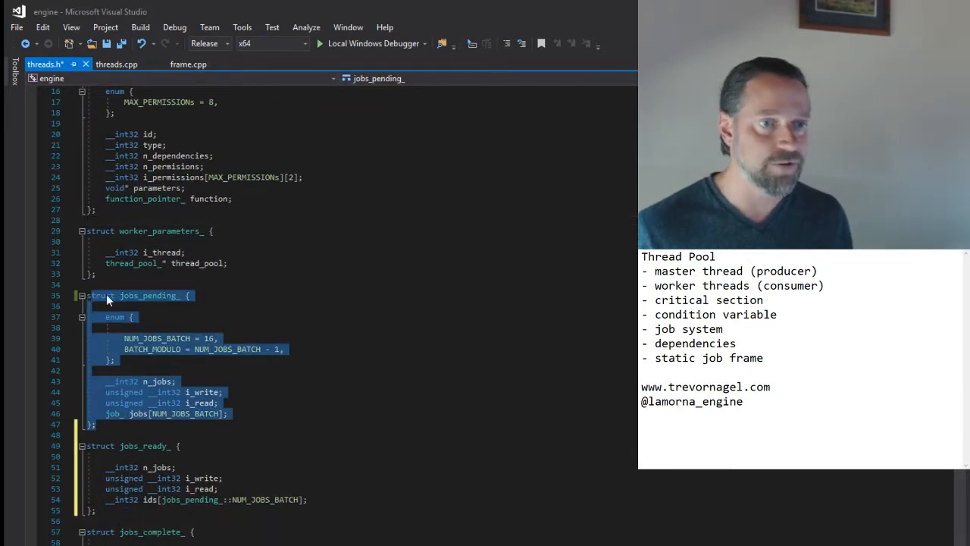
pyautogui.scroll(-3)
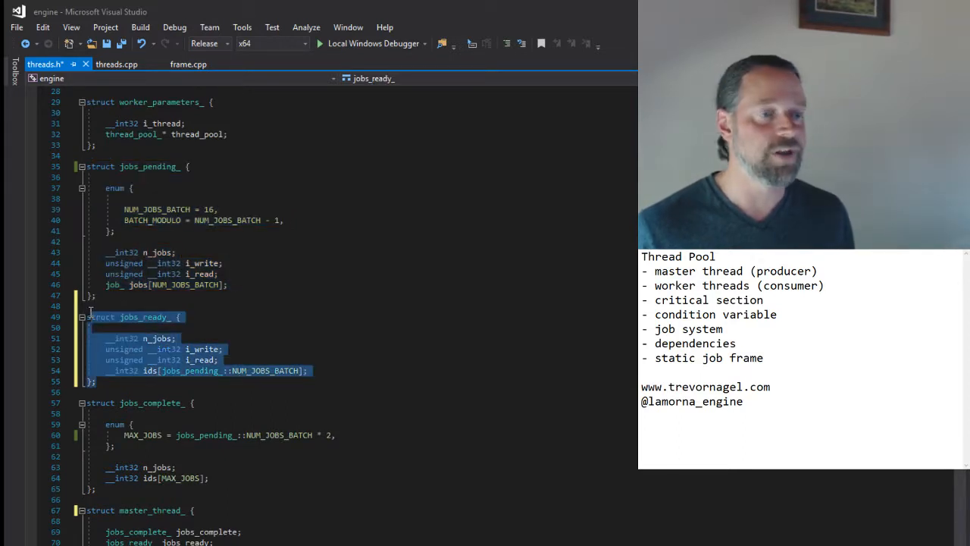
pyautogui.scroll(-3)
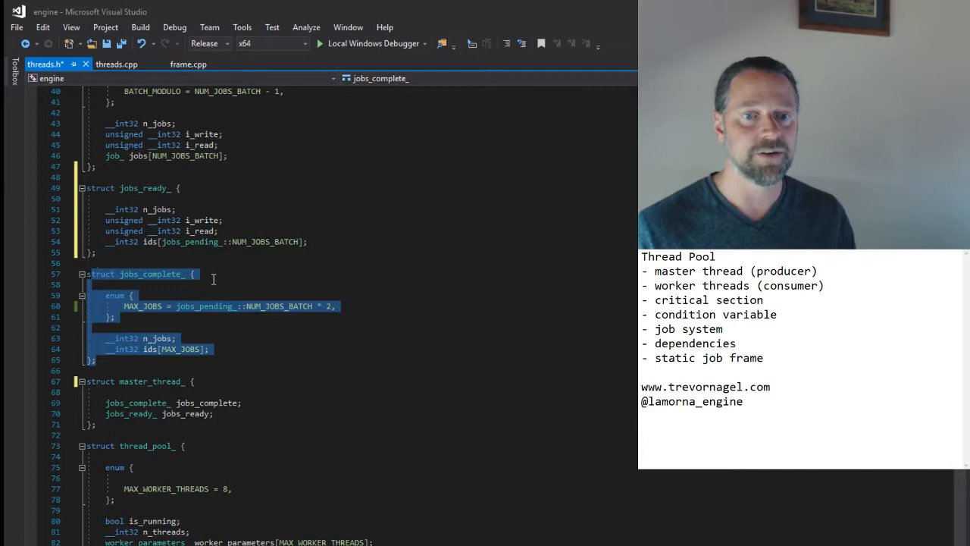
pyautogui.click(214, 279)
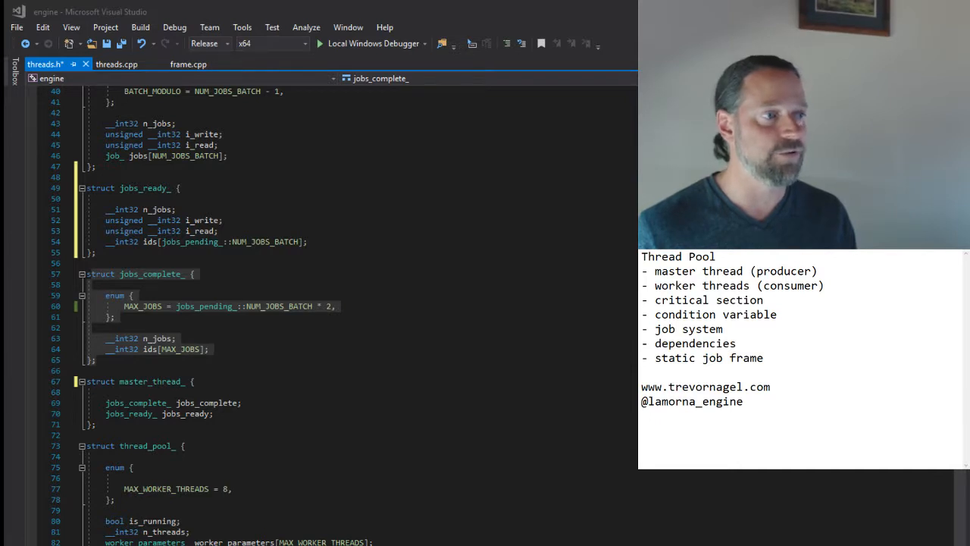
pyautogui.doubleClick(156, 209)
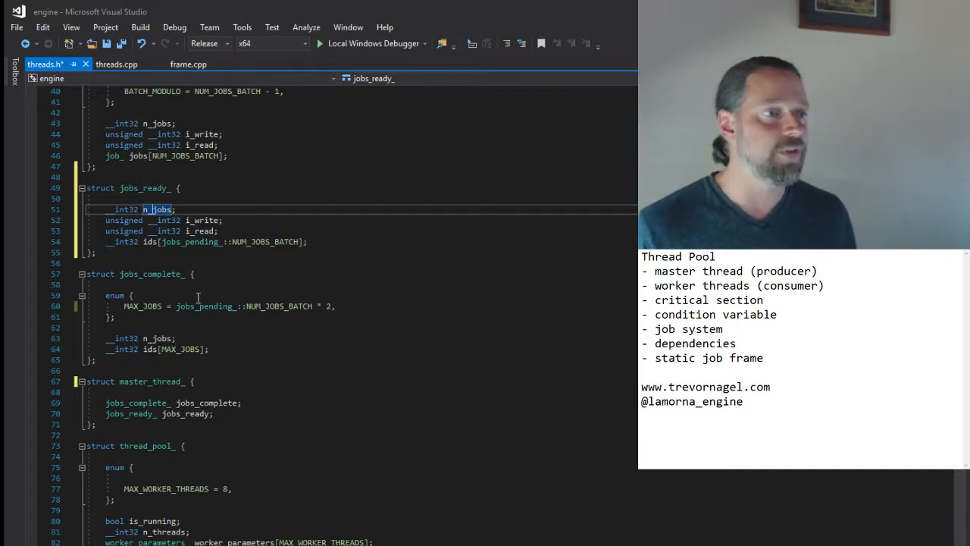
pyautogui.scroll(3)
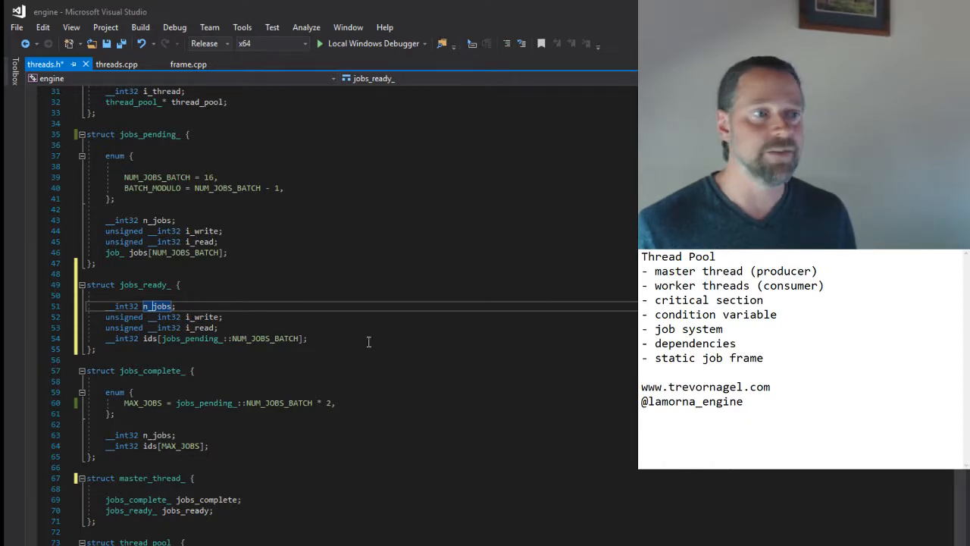
pyautogui.scroll(3)
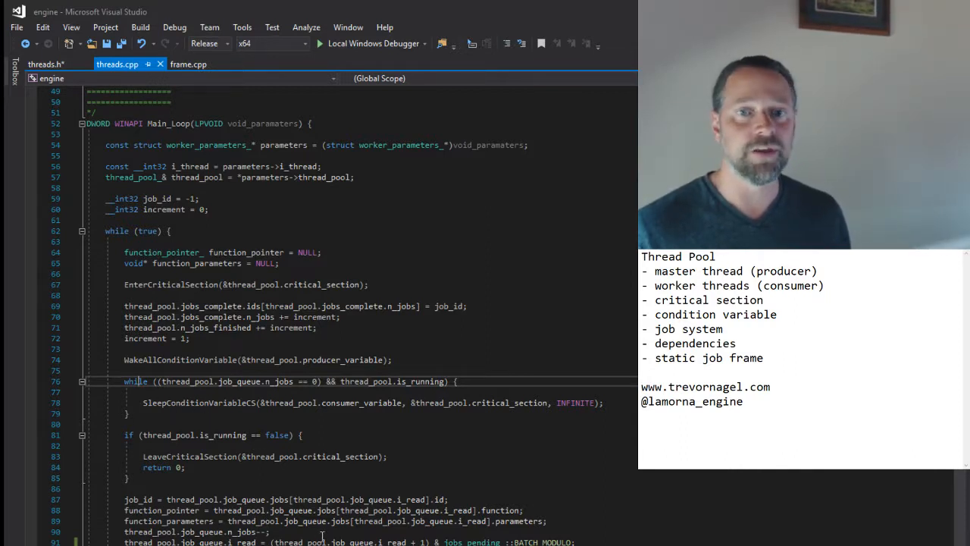
pyautogui.doubleClick(470, 541)
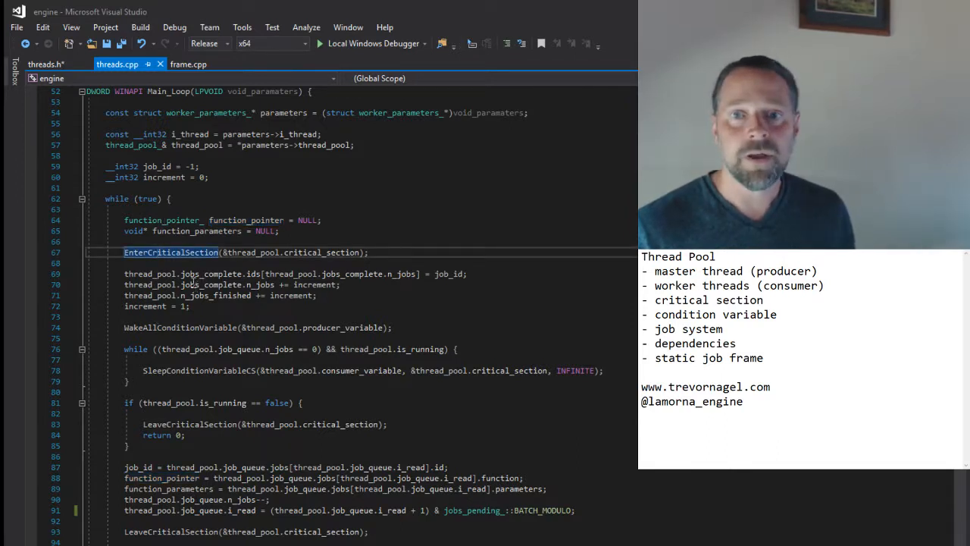
pyautogui.moveTo(124, 273); pyautogui.dragTo(190, 306)
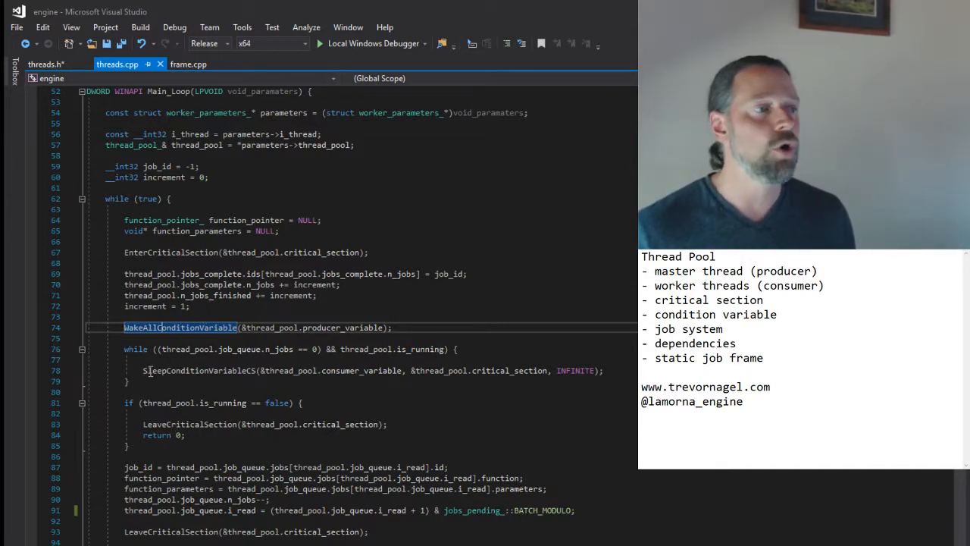
pyautogui.doubleClick(197, 146)
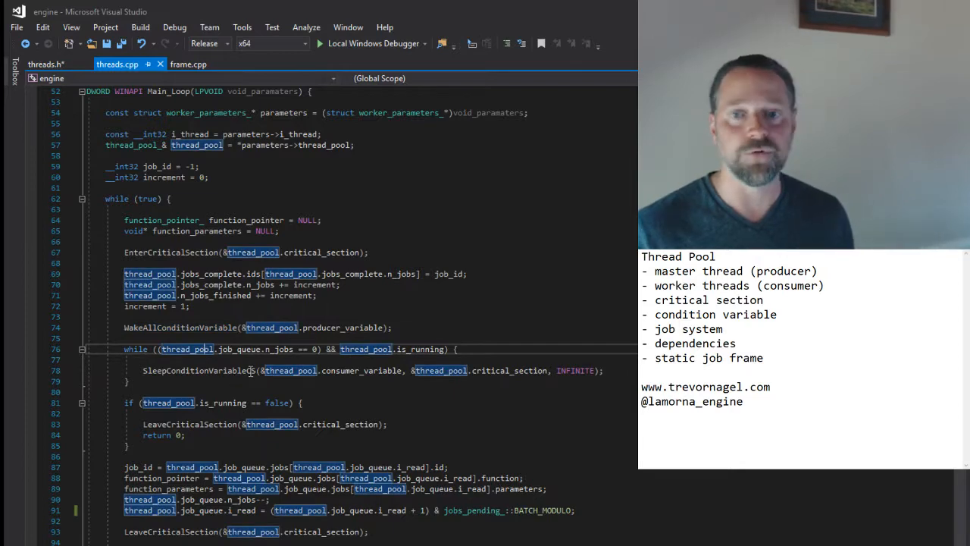
pyautogui.scroll(-3)
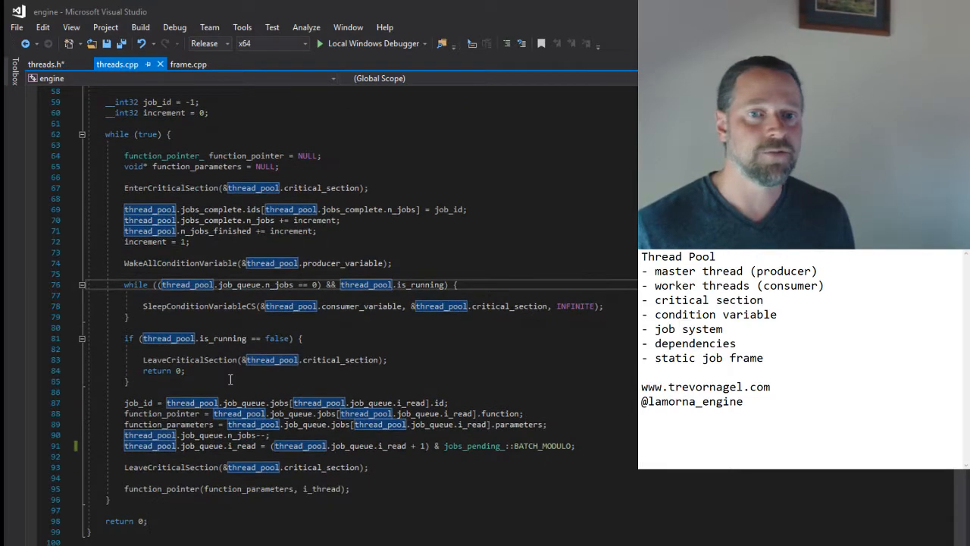
pyautogui.scroll(-3)
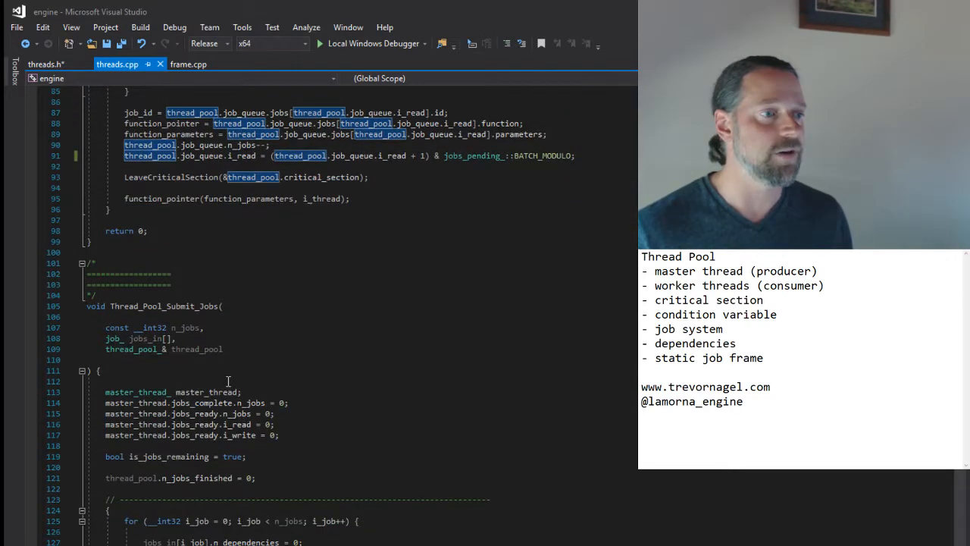
pyautogui.scroll(-3)
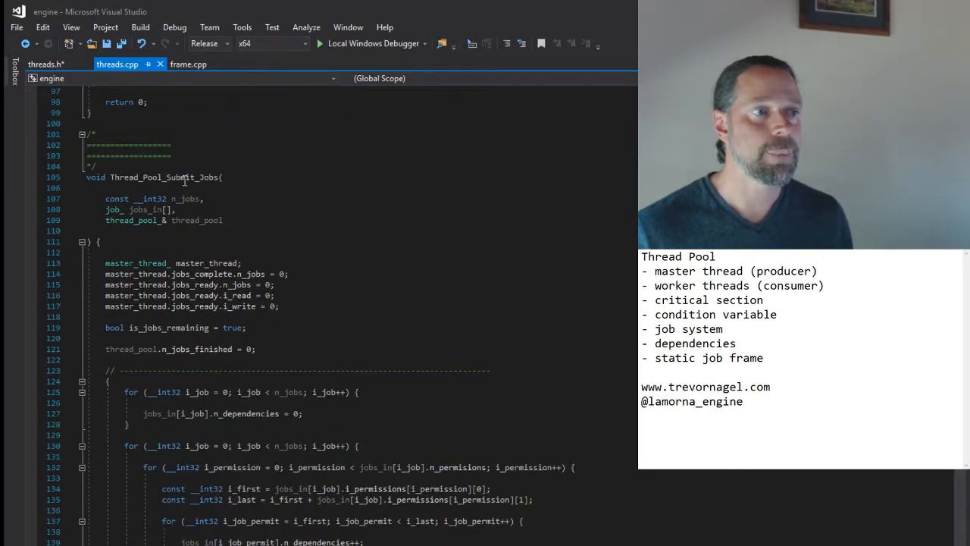
pyautogui.scroll(-3)
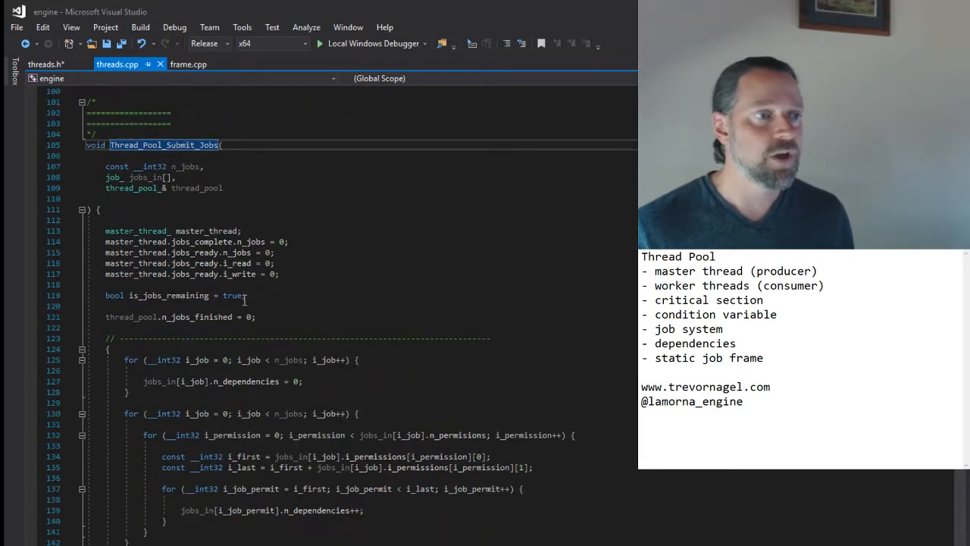
pyautogui.scroll(3)
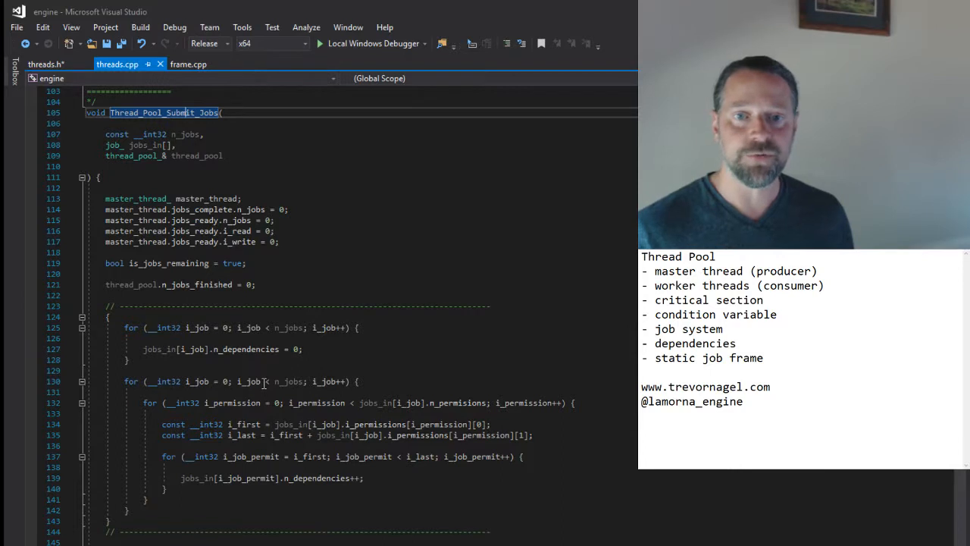
pyautogui.scroll(3)
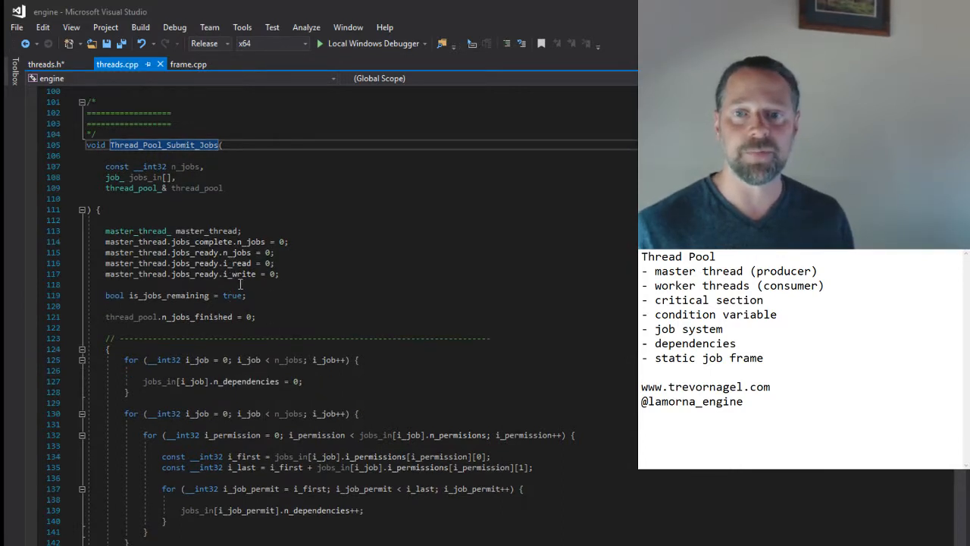
pyautogui.scroll(-3)
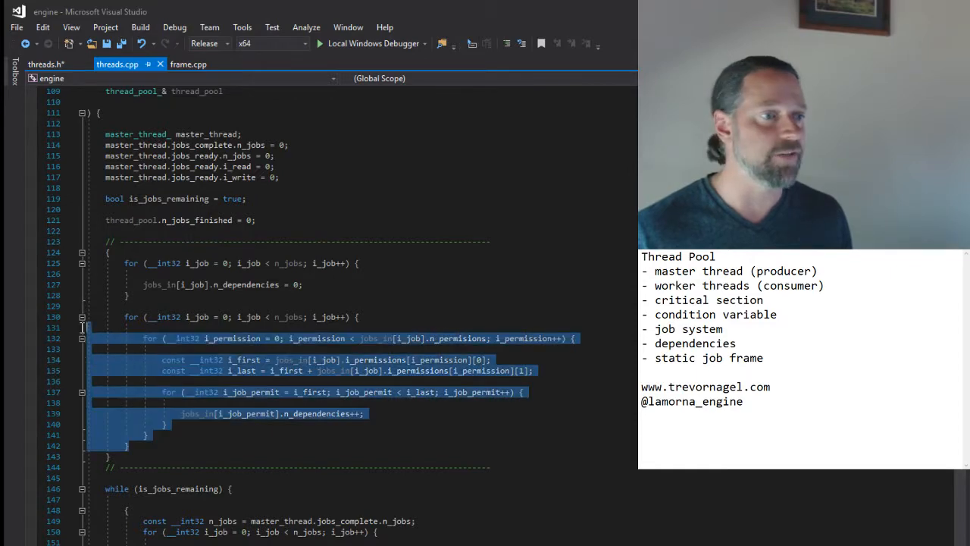
pyautogui.scroll(-3)
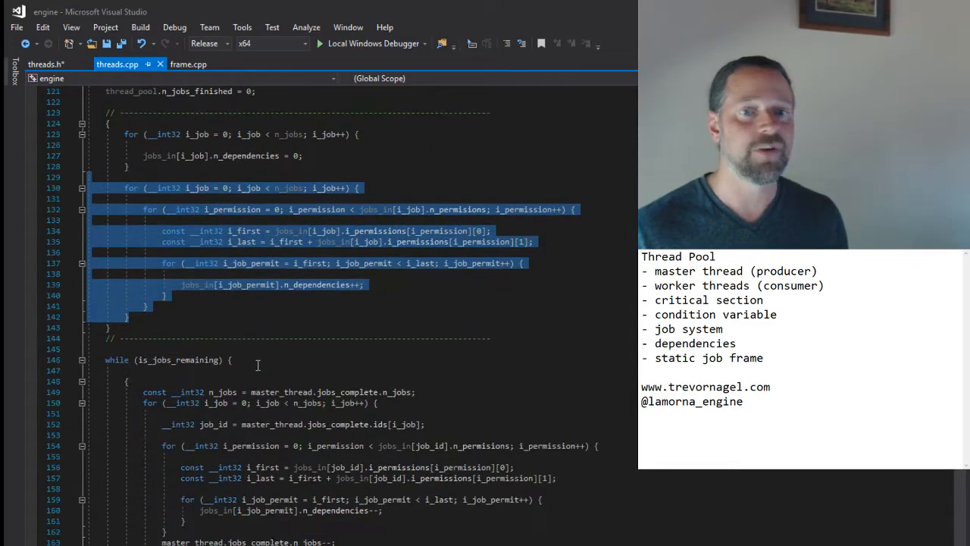
pyautogui.scroll(-3)
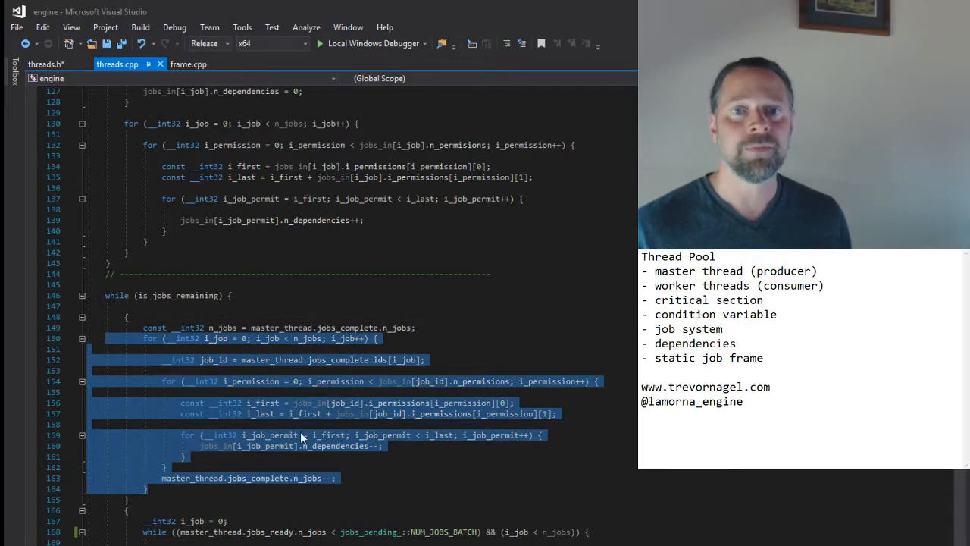
pyautogui.moveTo(363, 449)
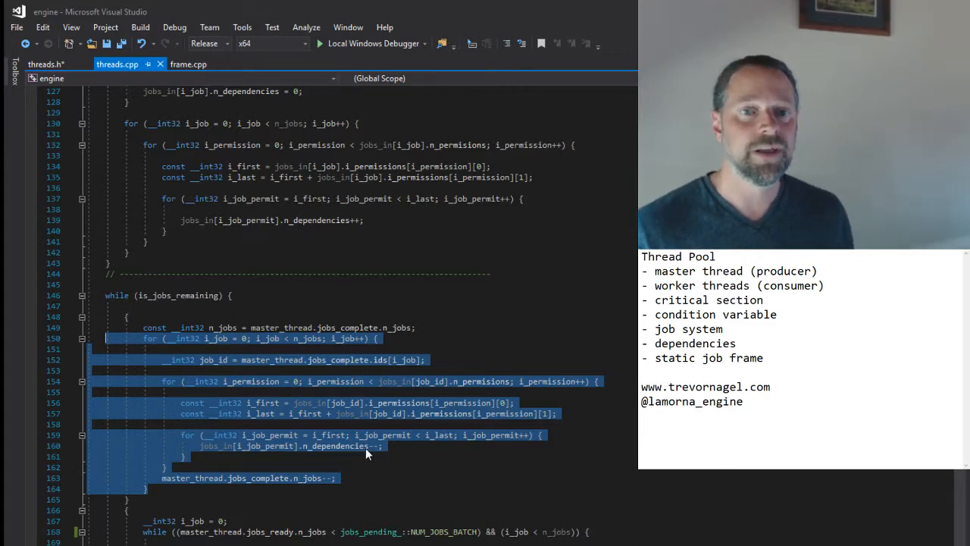
pyautogui.scroll(-3)
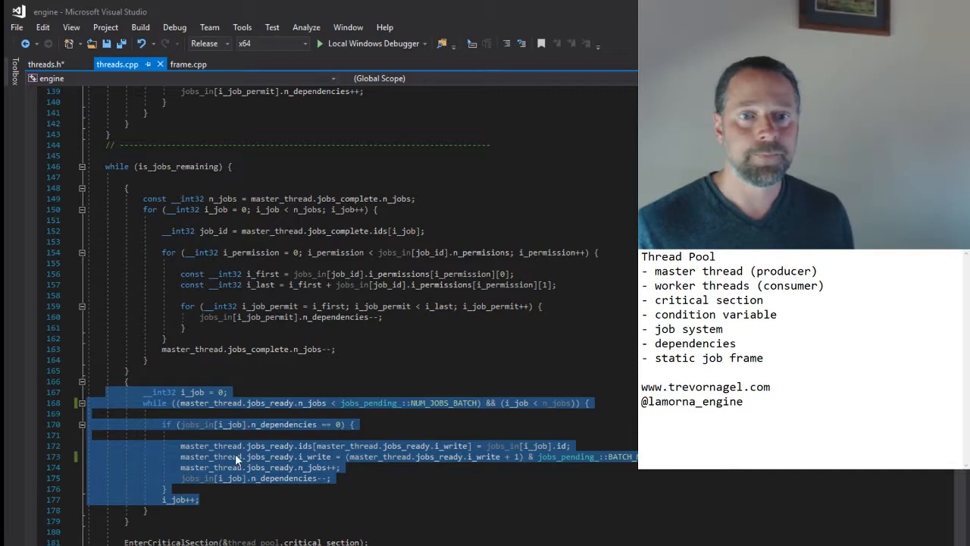
pyautogui.scroll(-3)
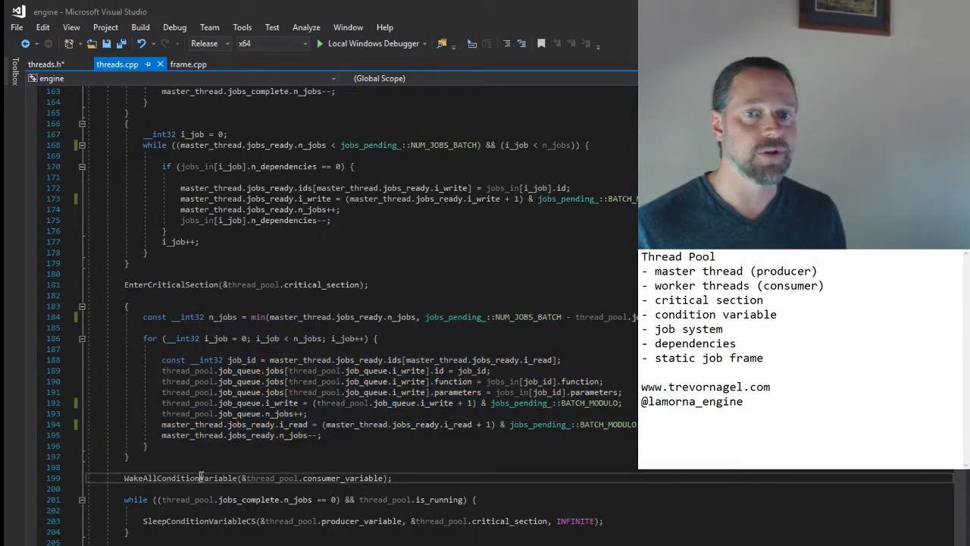
pyautogui.doubleClick(179, 478)
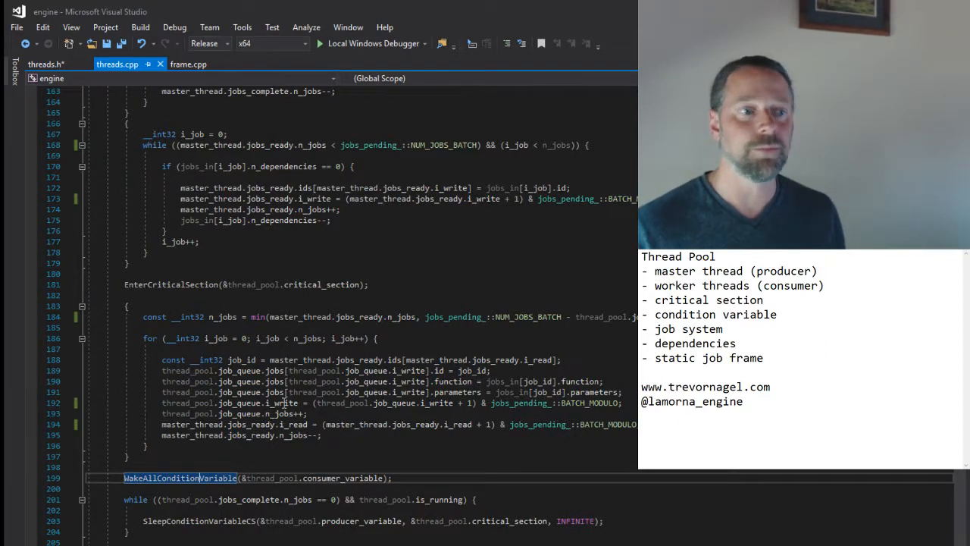
pyautogui.scroll(-3)
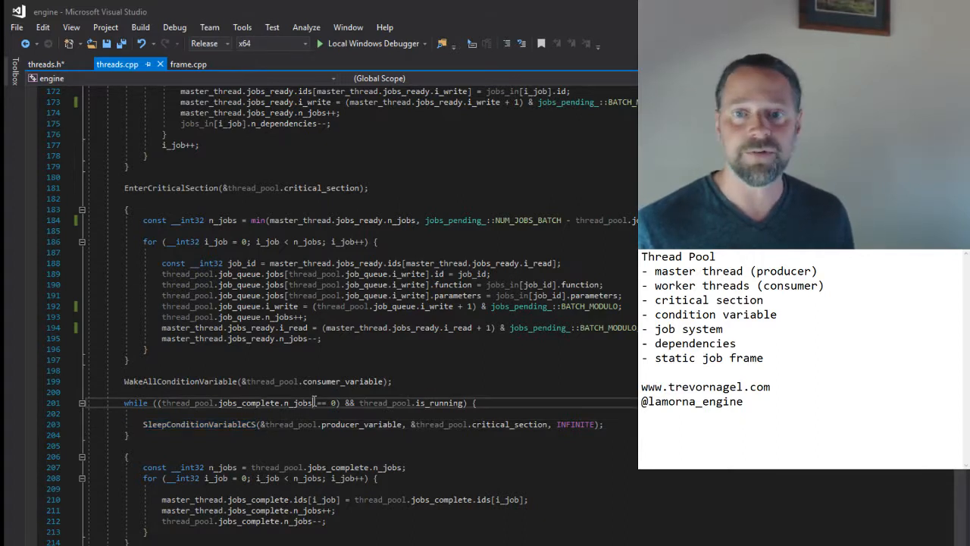
pyautogui.doubleClick(200, 424)
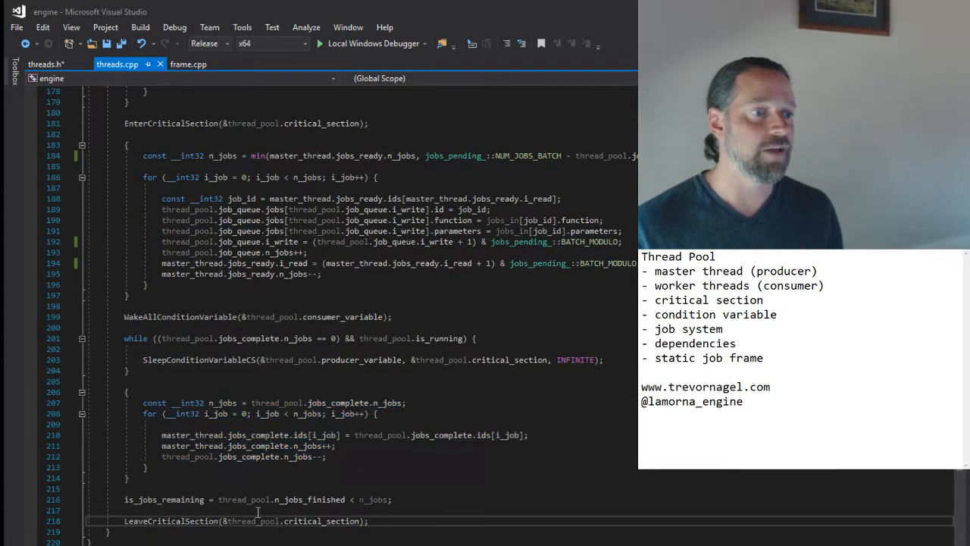
pyautogui.doubleClick(170, 521)
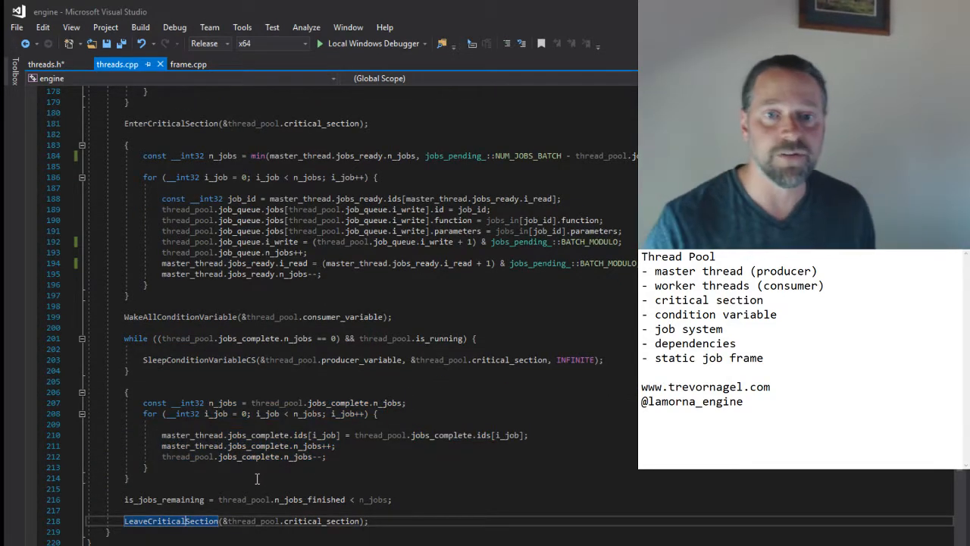
pyautogui.scroll(-3)
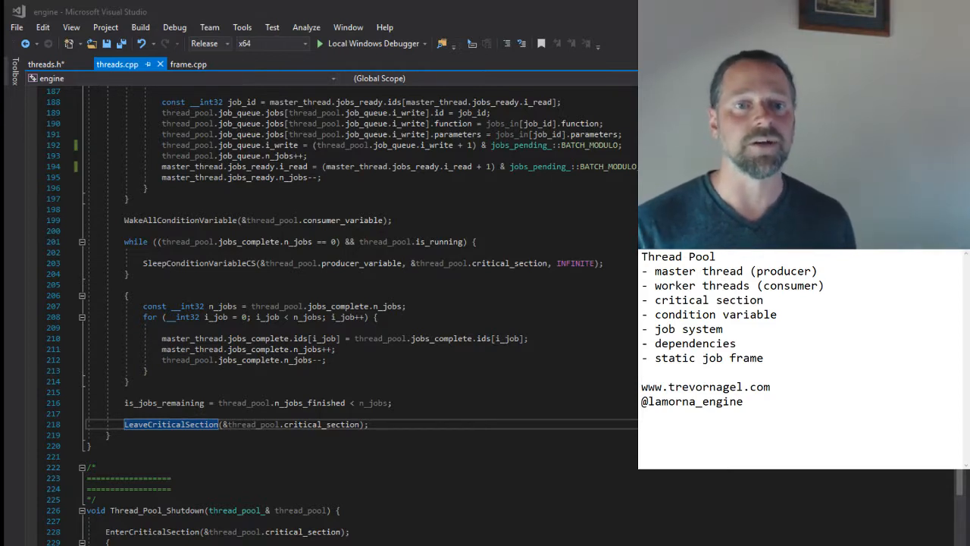
# Switch to frame.cpp and browse its list of game-logic jobs.
pyautogui.click(188, 64)
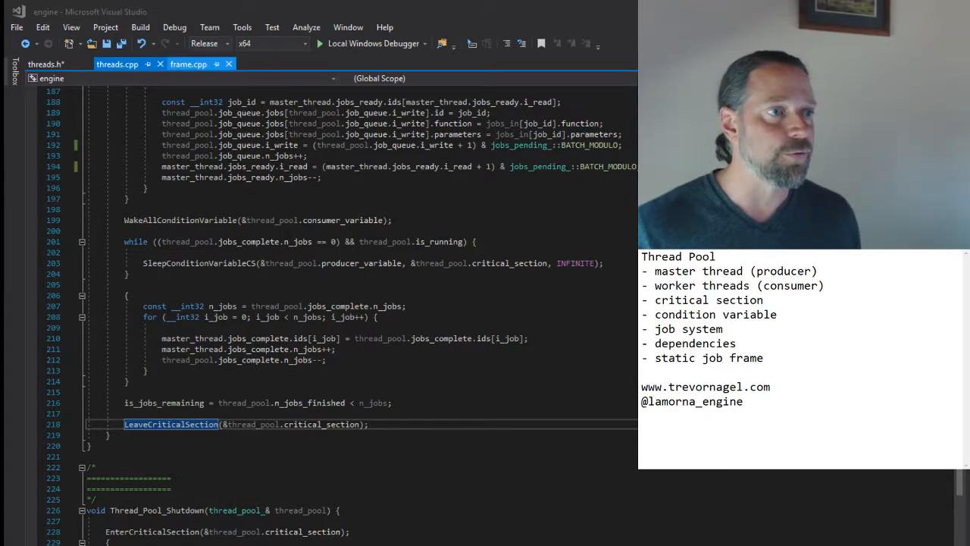
pyautogui.click(188, 64)
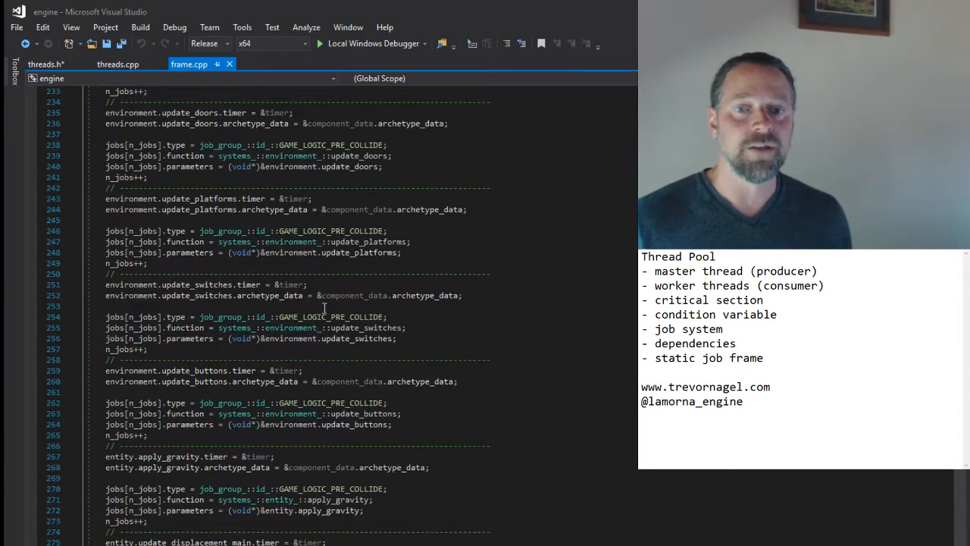
pyautogui.scroll(3)
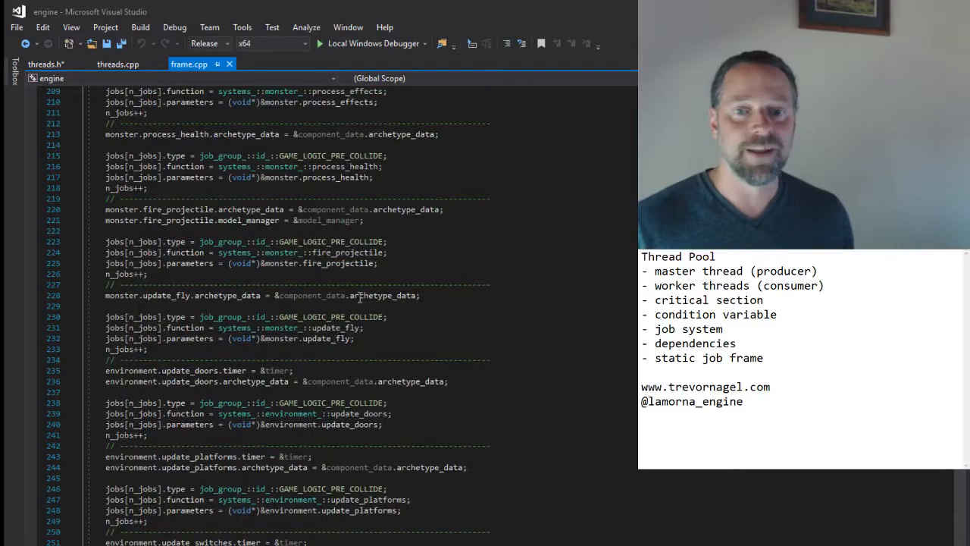
pyautogui.scroll(3)
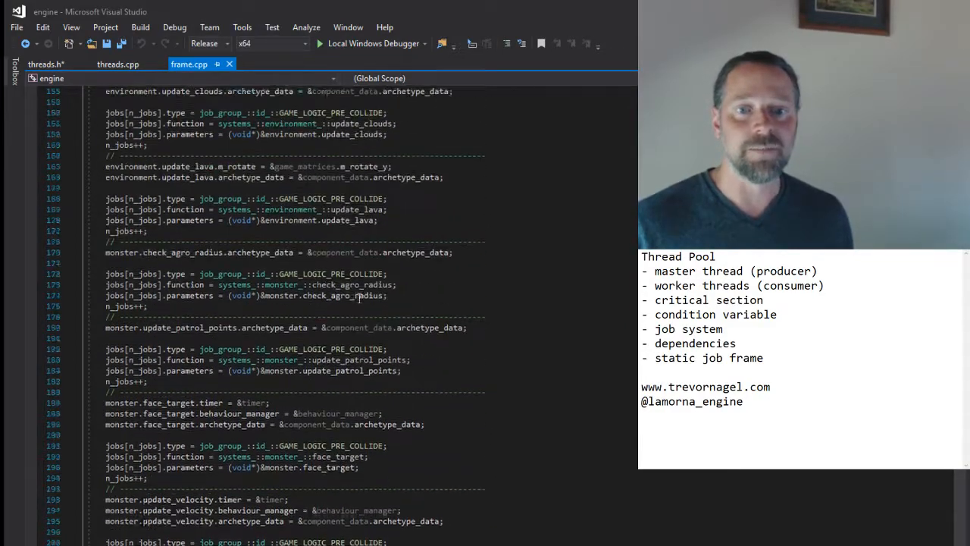
pyautogui.scroll(3)
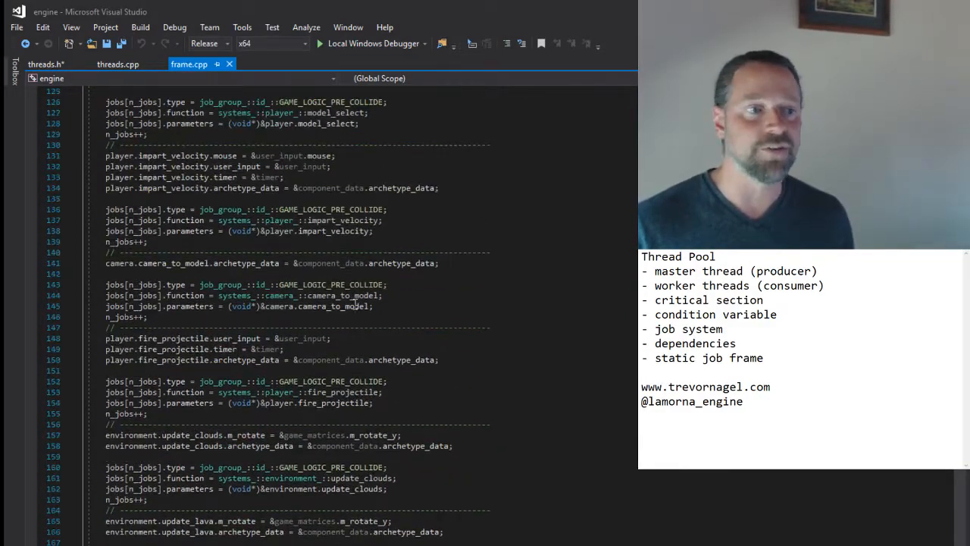
pyautogui.scroll(3)
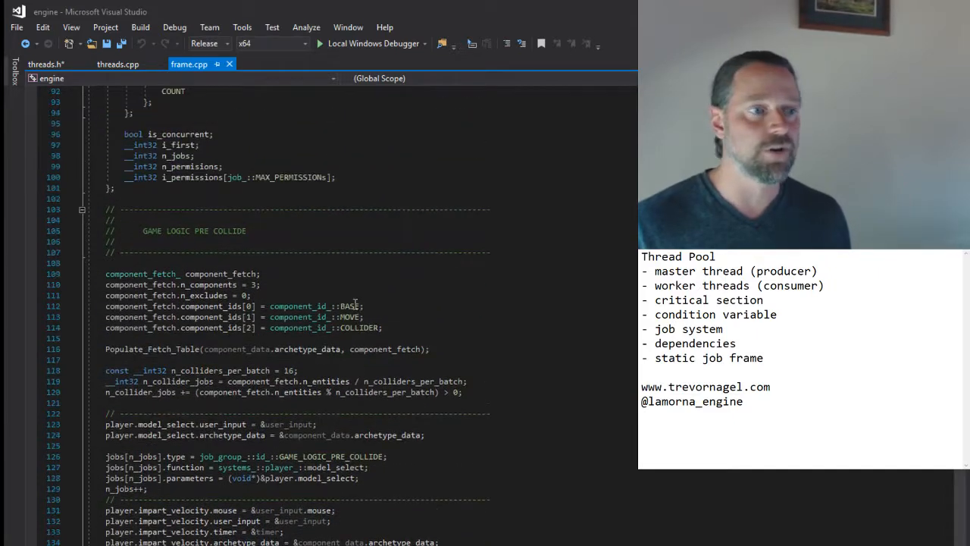
pyautogui.scroll(3)
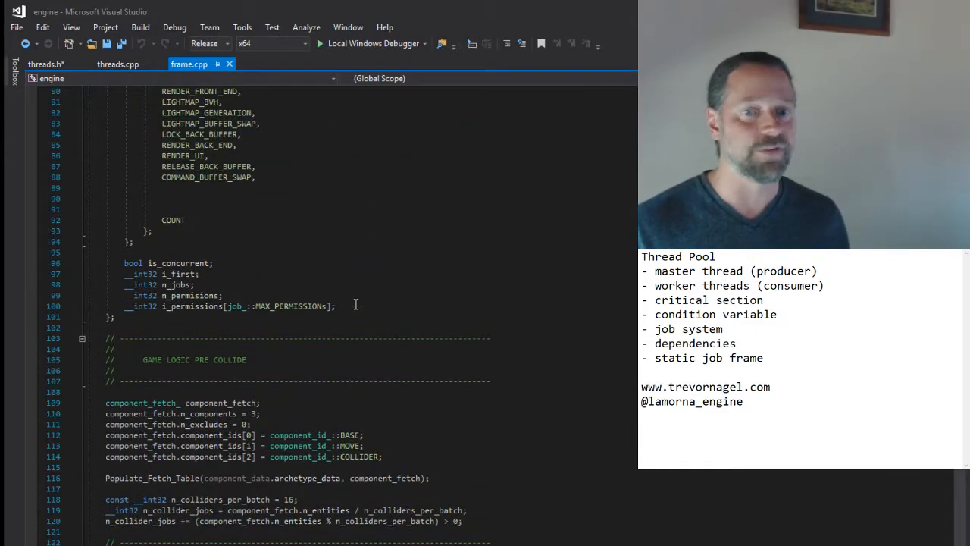
pyautogui.scroll(-3)
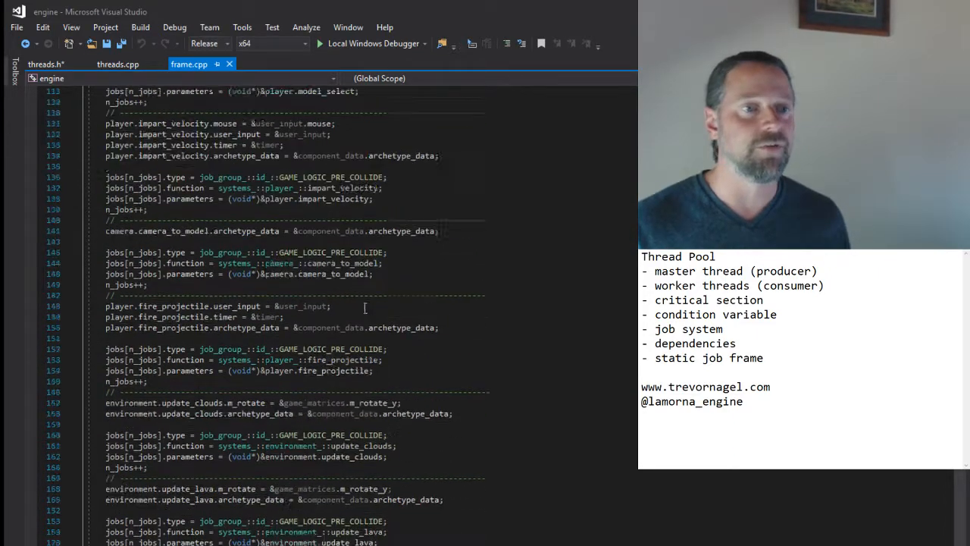
pyautogui.scroll(-3)
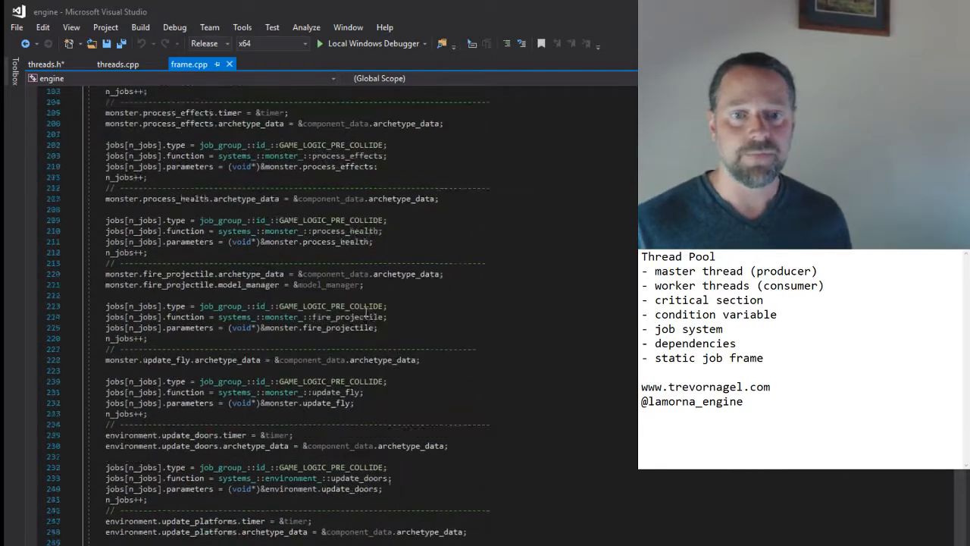
pyautogui.scroll(-3)
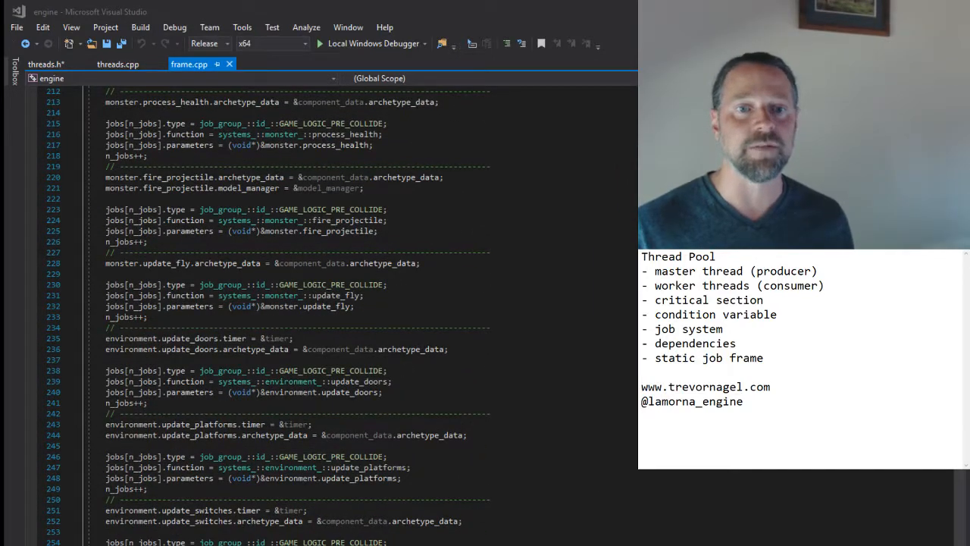
# Highlight every use of the GAME_LOGIC_PRE_COLLIDE job group.
pyautogui.click(326, 370)
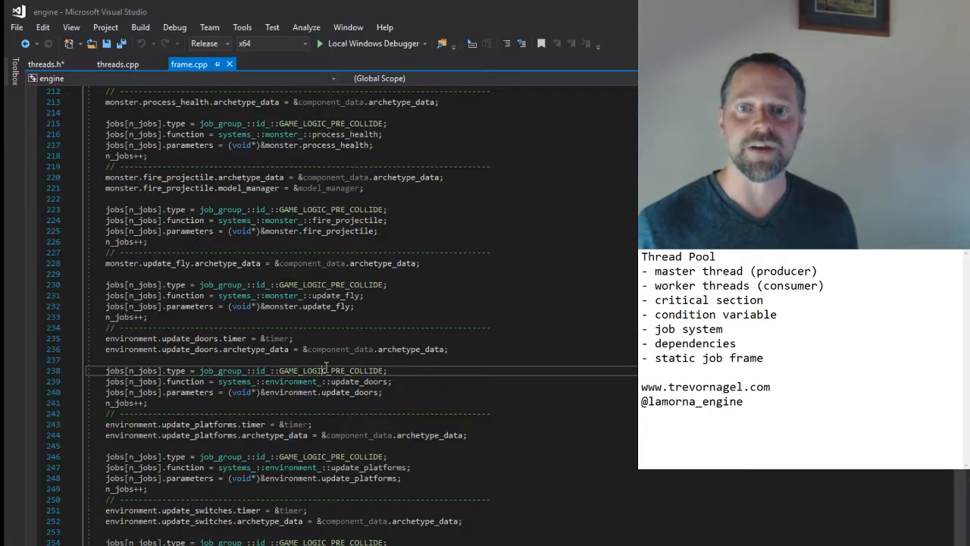
pyautogui.doubleClick(330, 370)
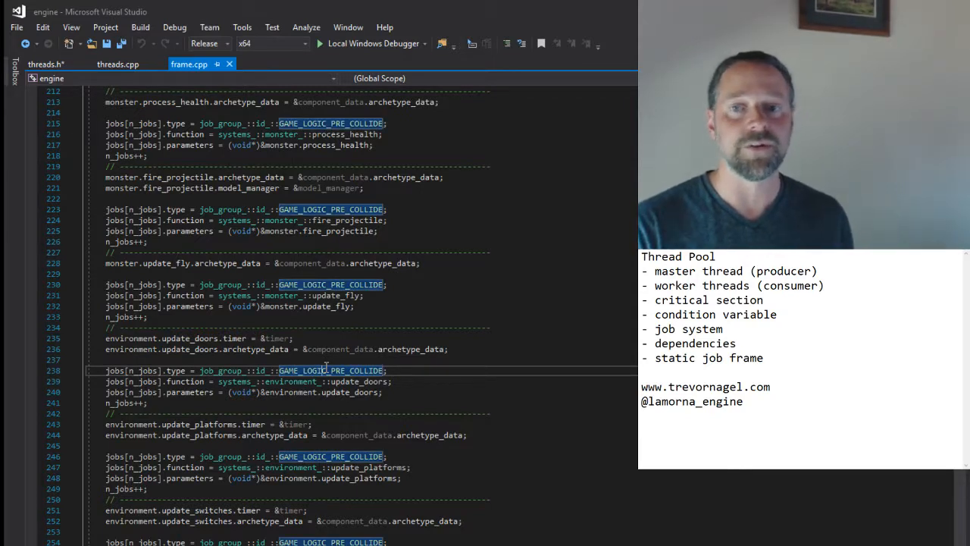